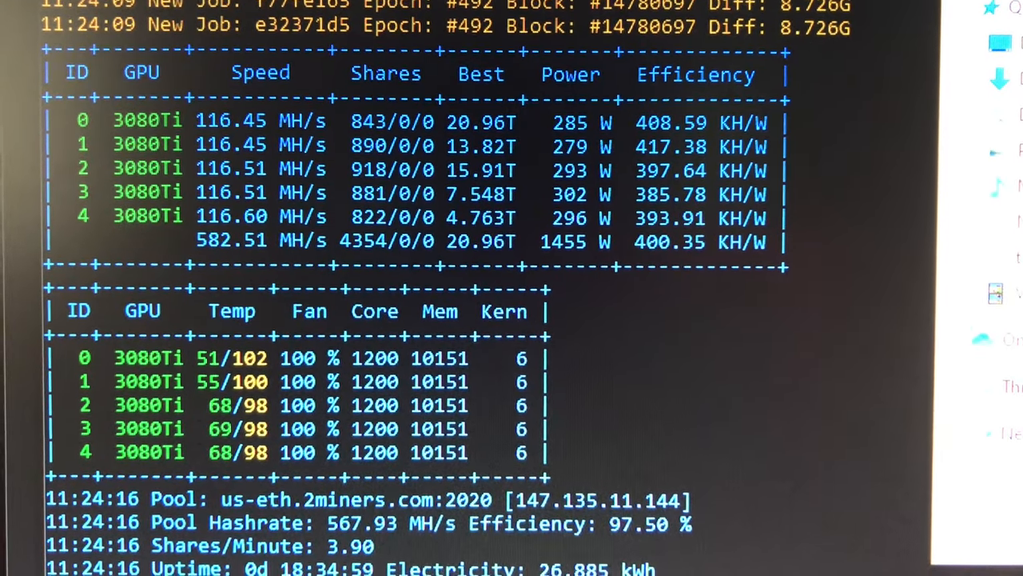
scroll("down", 3)
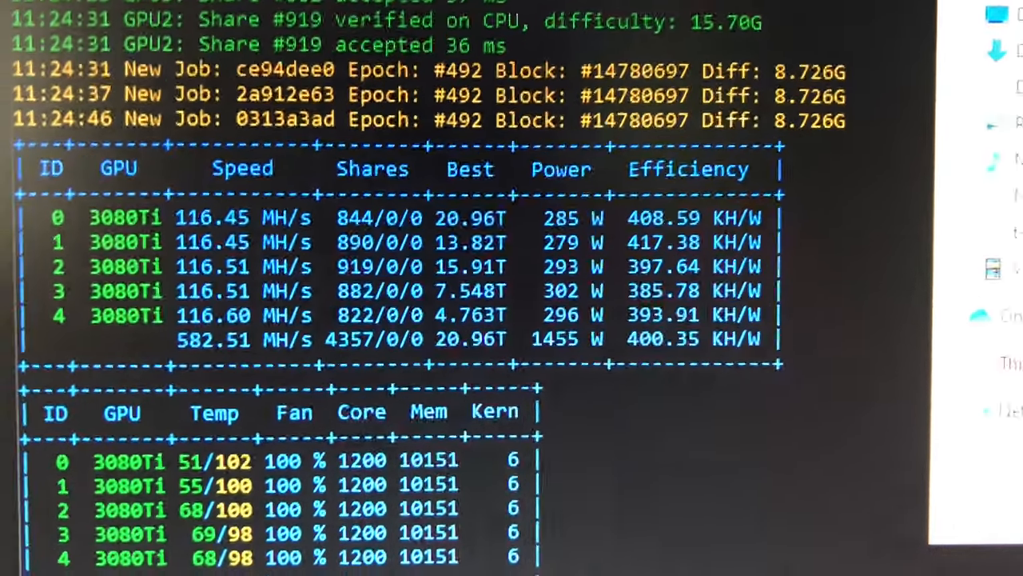
scroll("down", 3)
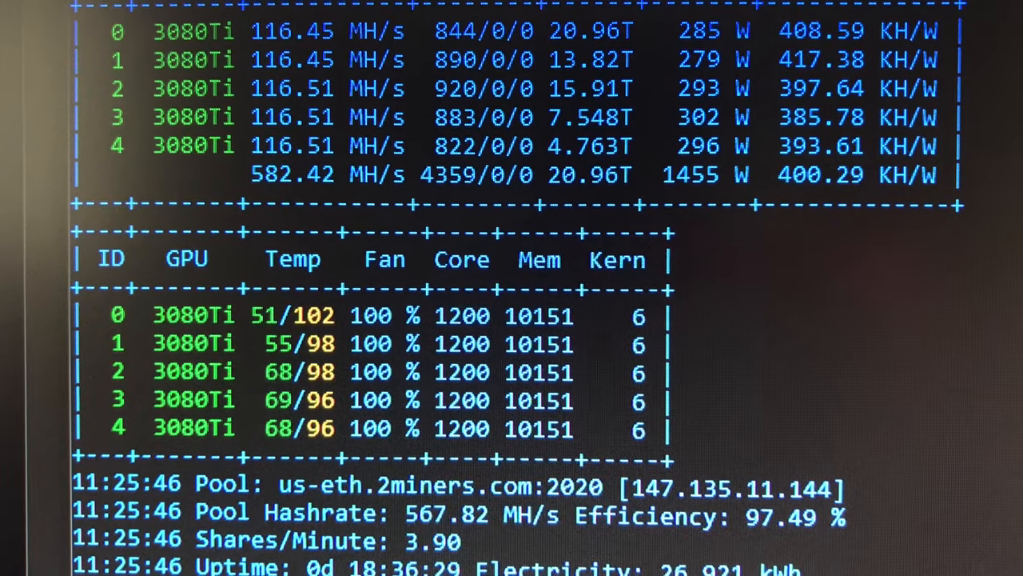
scroll("down", 3)
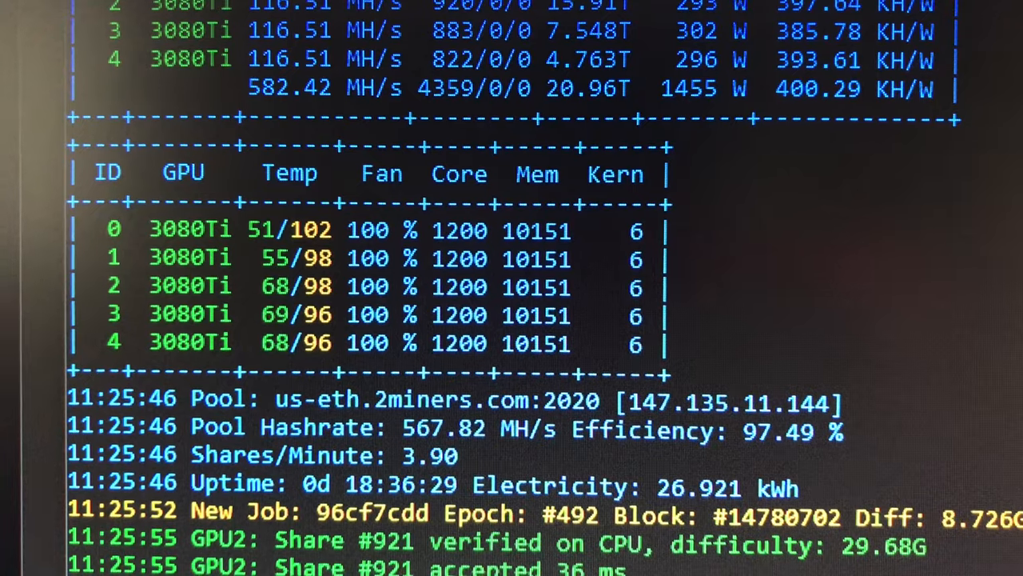
scroll("down", 3)
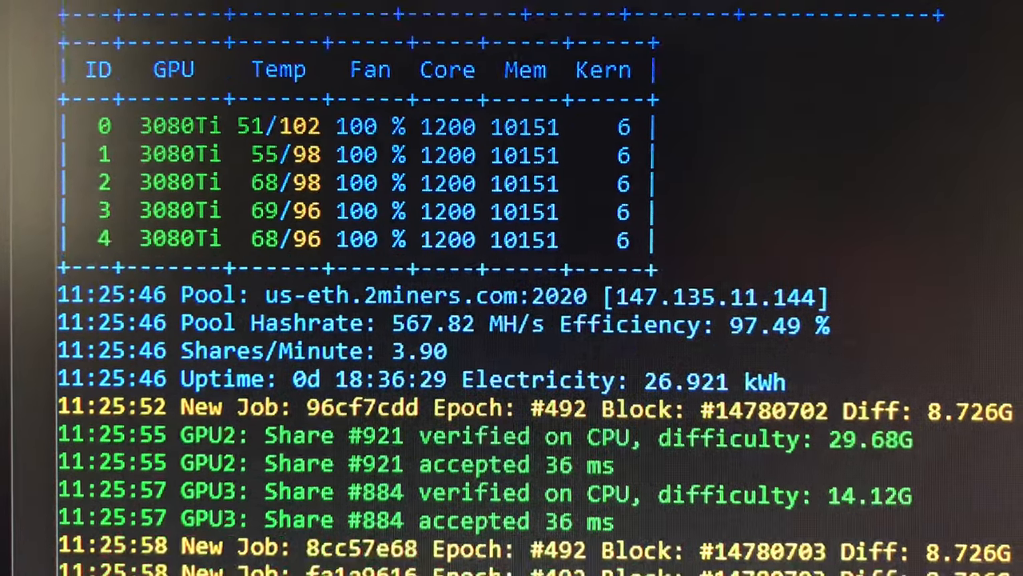
scroll("down", 3)
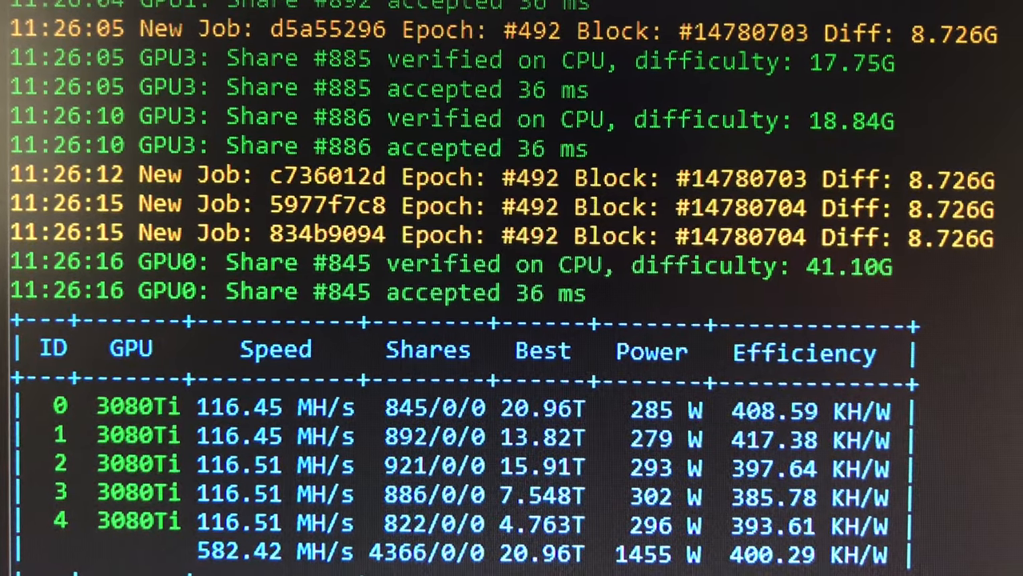
scroll("down", 3)
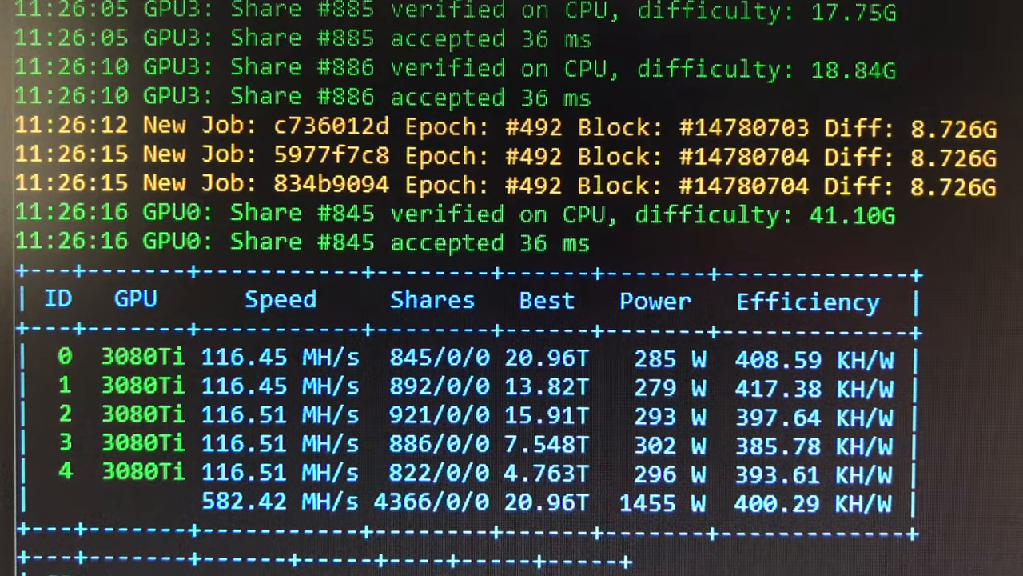
scroll("down", 3)
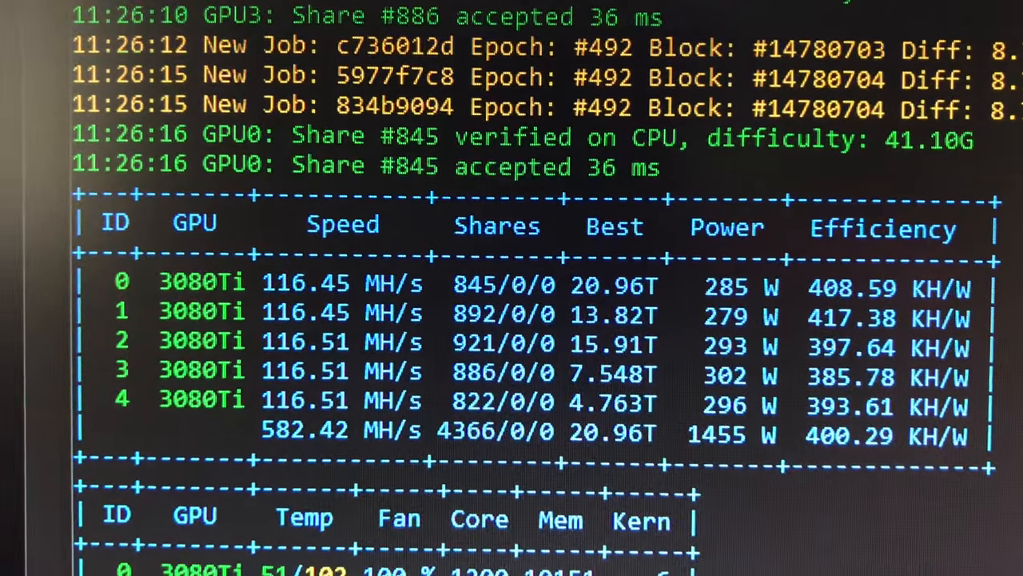
scroll("down", 3)
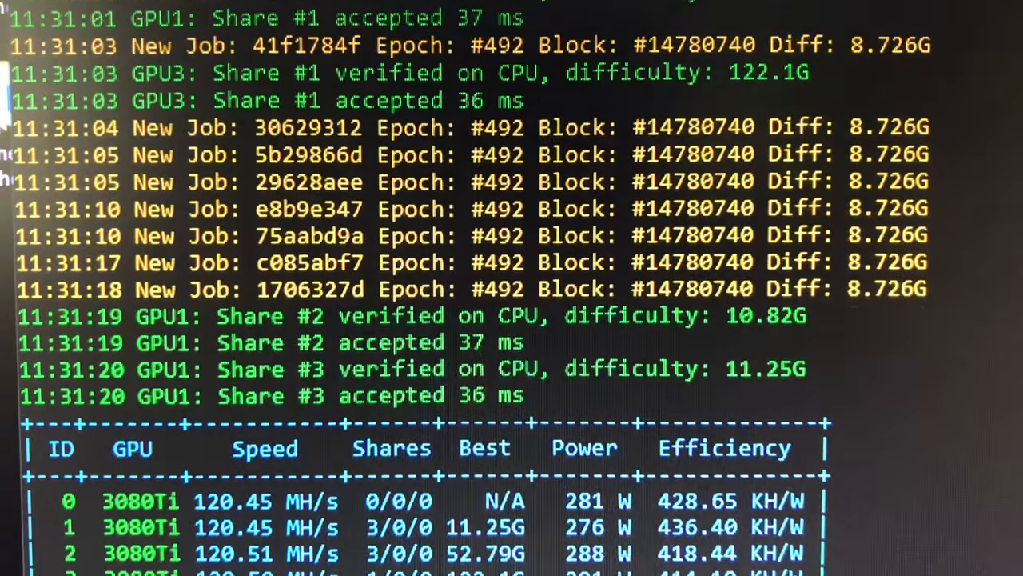
scroll("down", 3)
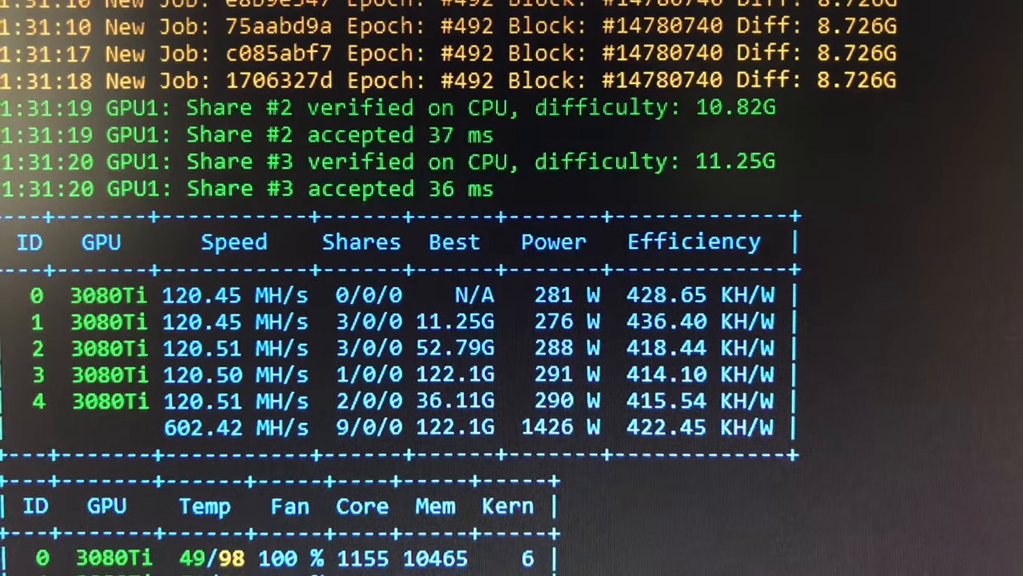
scroll("down", 3)
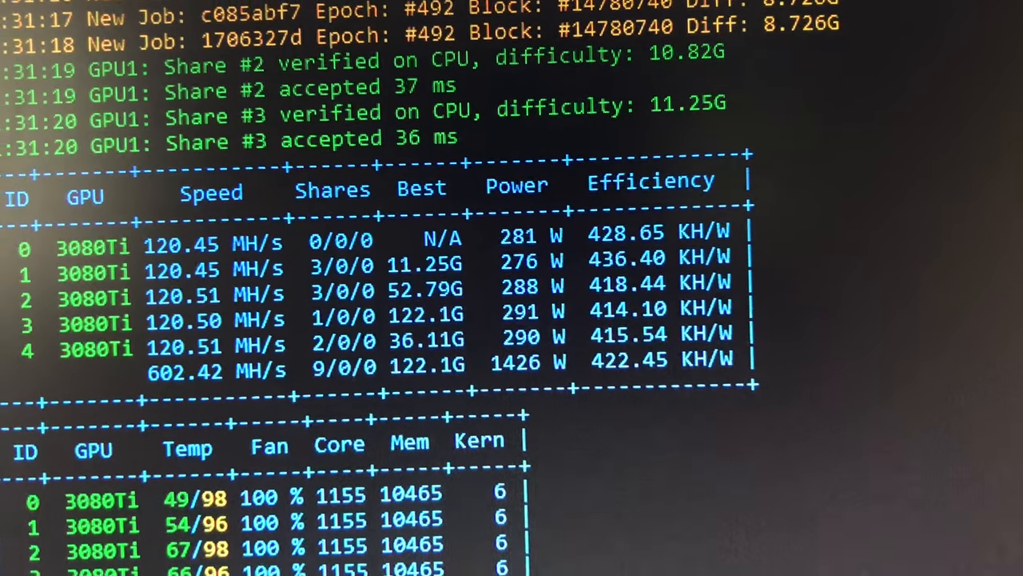
scroll("down", 3)
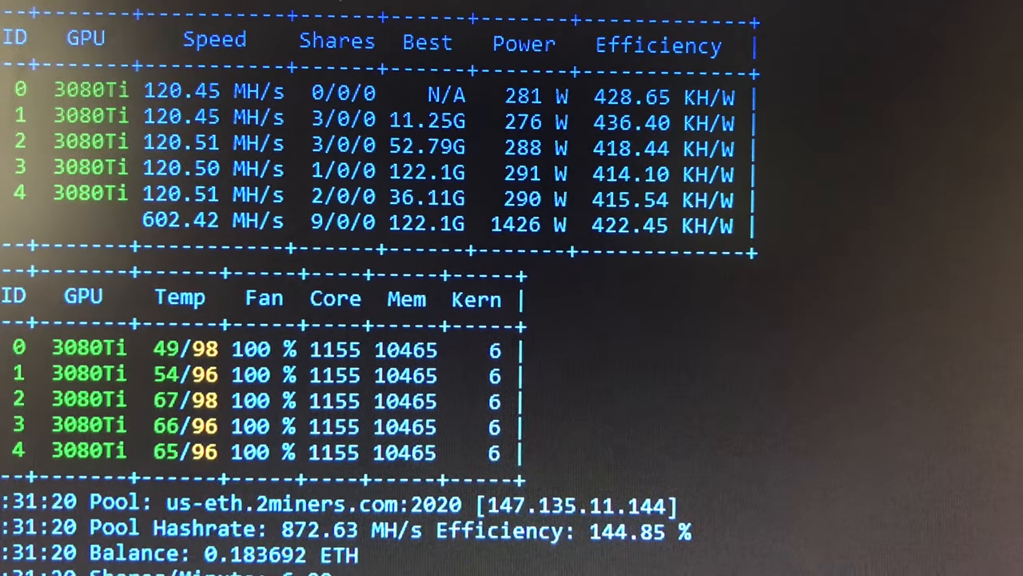
scroll("down", 3)
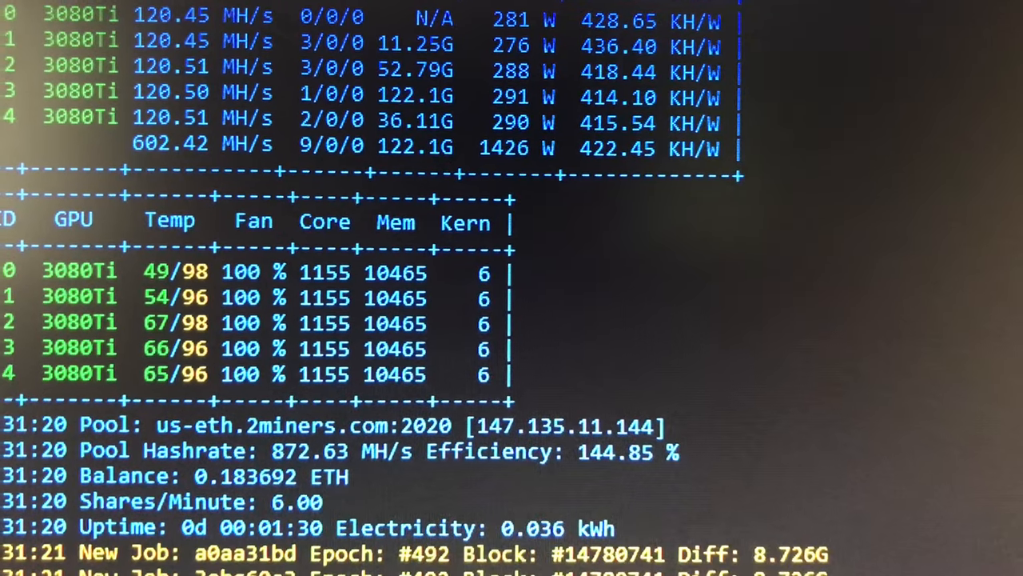
scroll("down", 3)
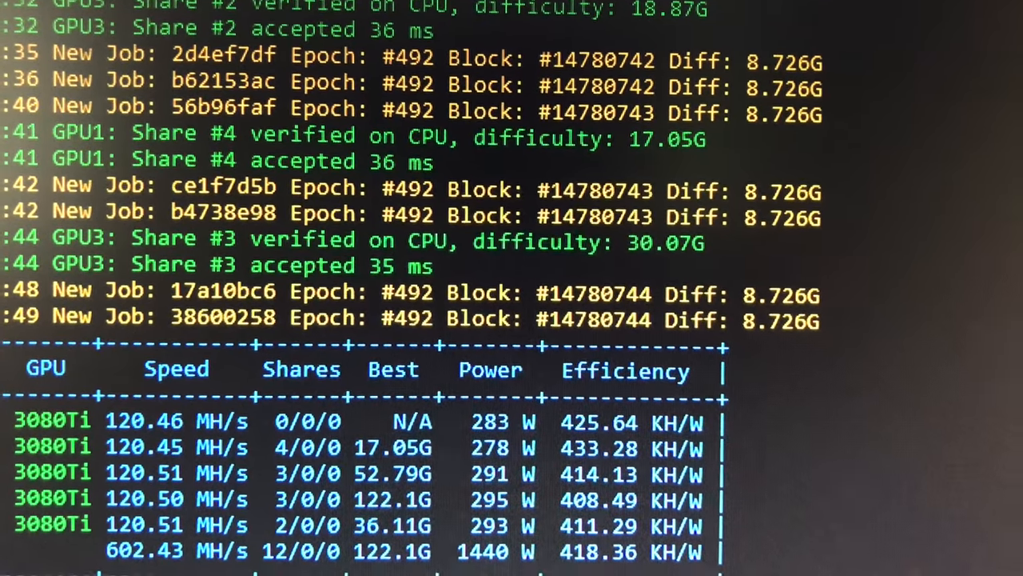
scroll("down", 3)
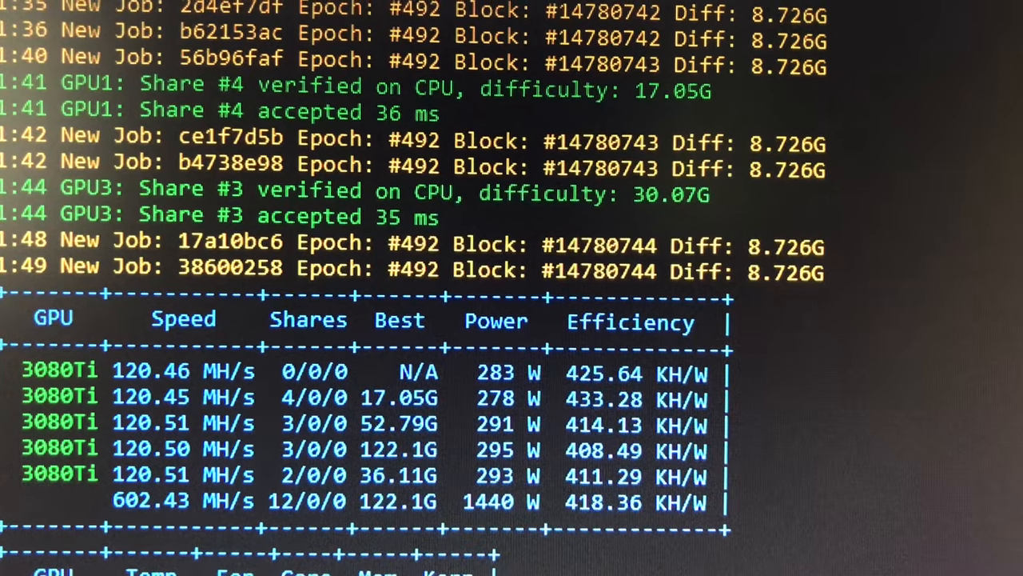